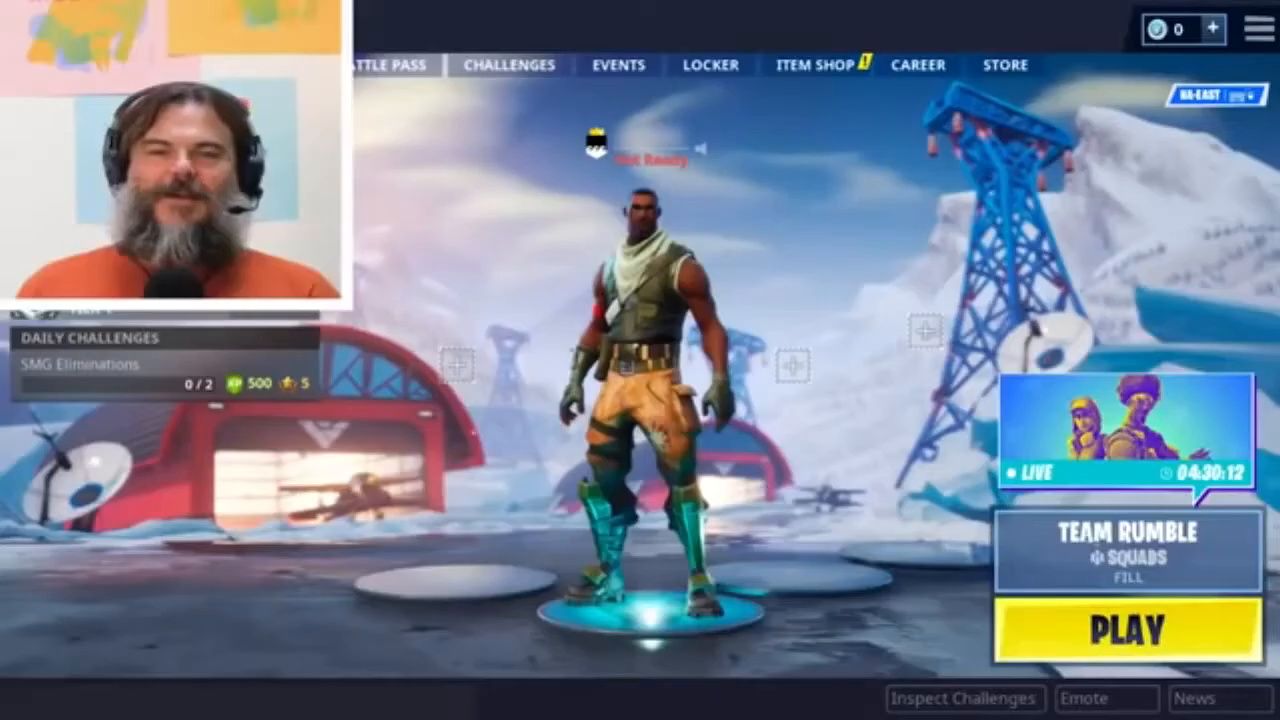
- Check the capture device settings without applying changes, then scroll down to review the video tags
{"action": "left_click", "coordinate": [1126, 630]}
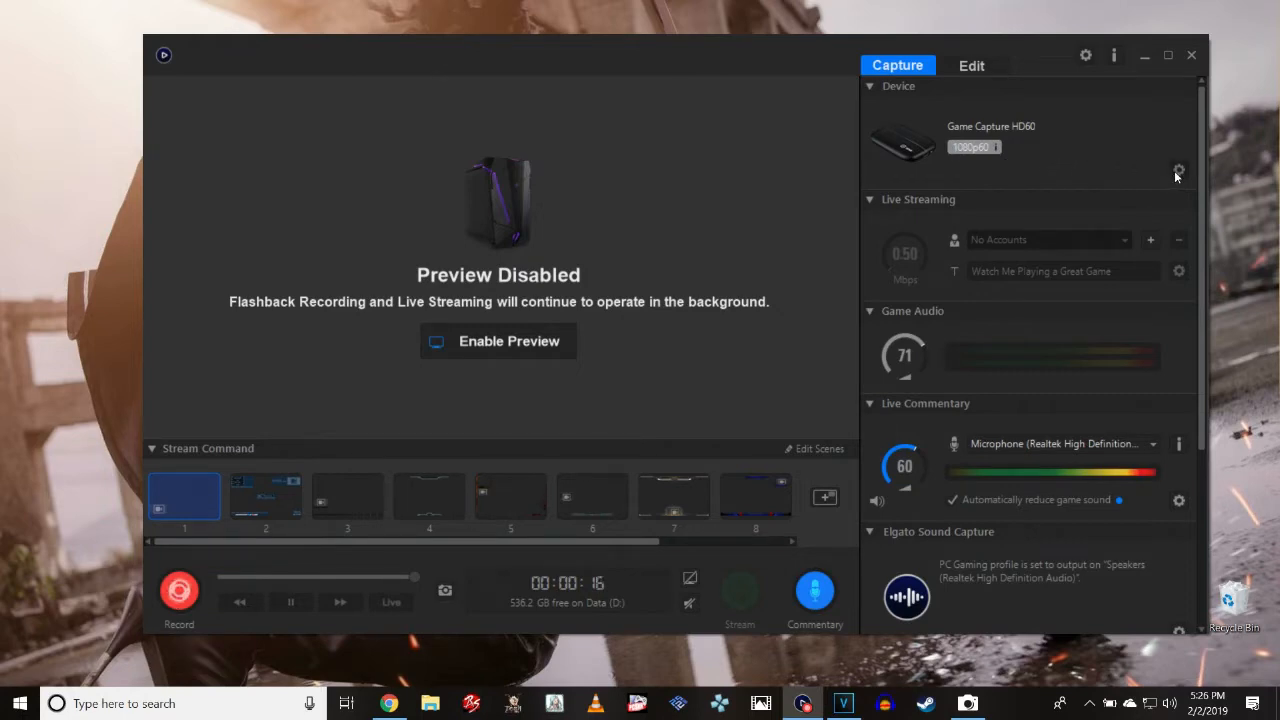
{"action": "left_click", "coordinate": [1178, 170]}
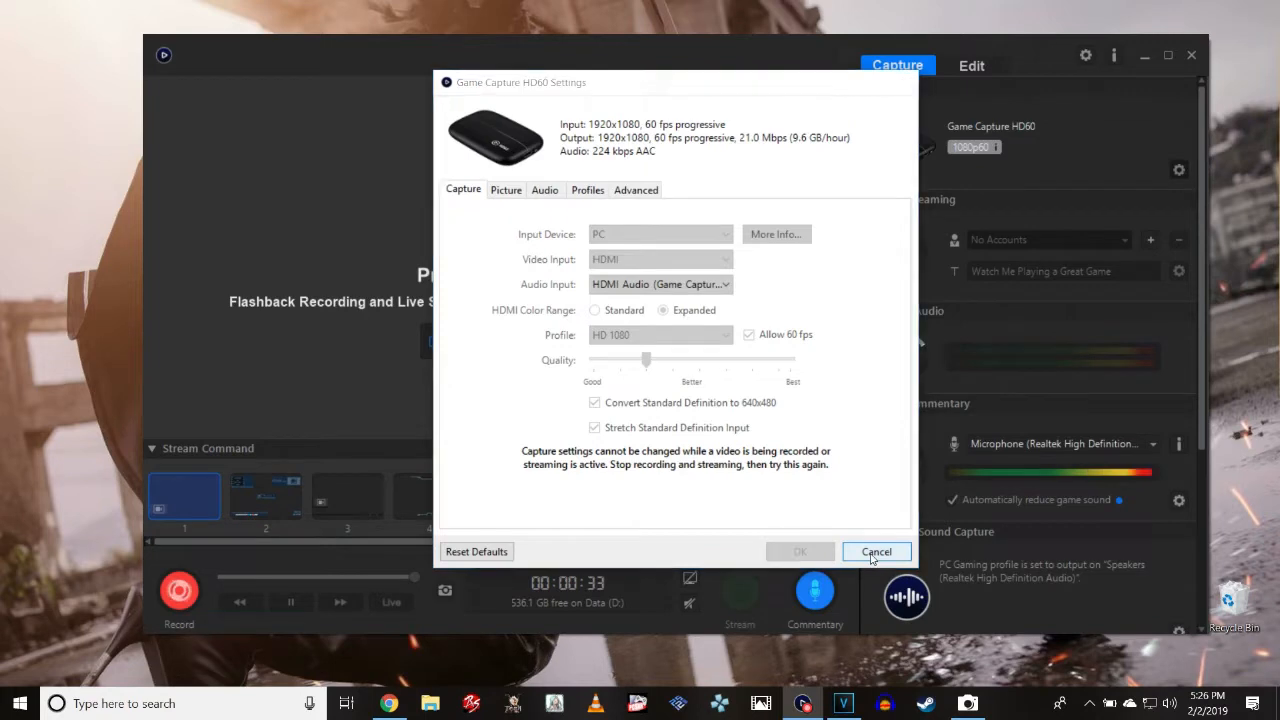
{"action": "left_click", "coordinate": [876, 551]}
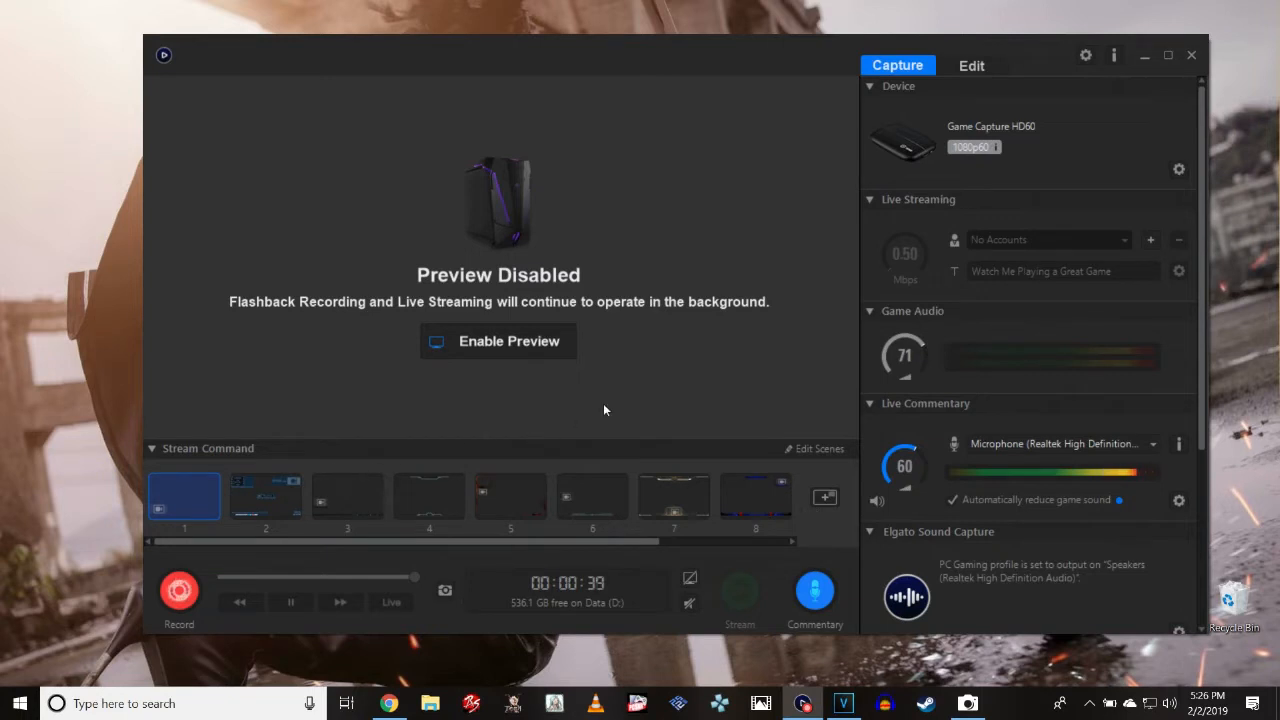
{"action": "mouse_move", "coordinate": [782, 470]}
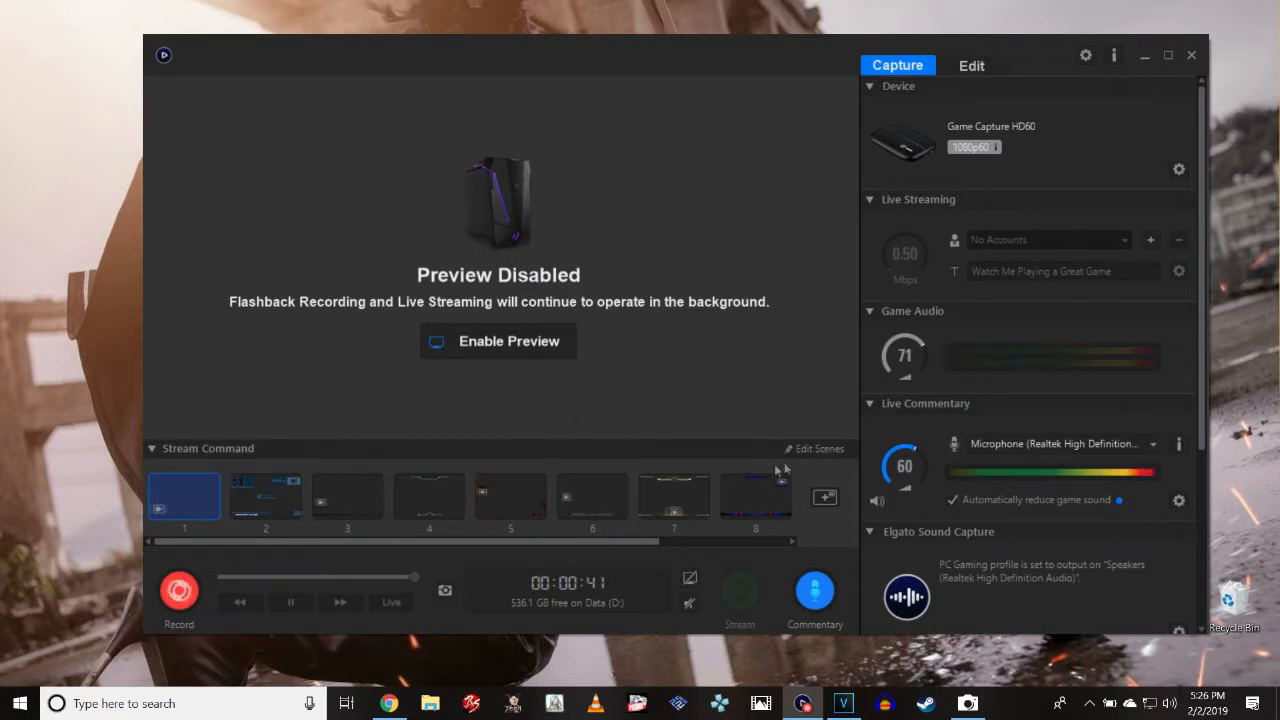
{"action": "mouse_move", "coordinate": [744, 497]}
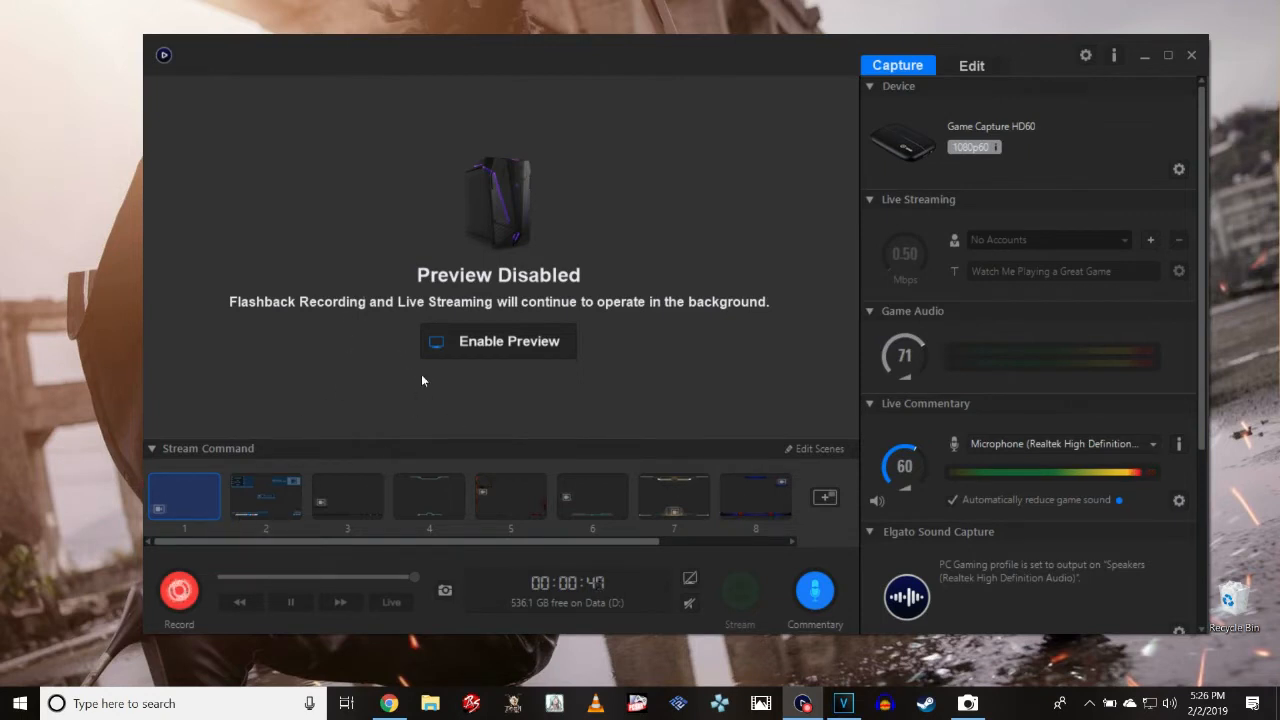
{"action": "mouse_move", "coordinate": [340, 135]}
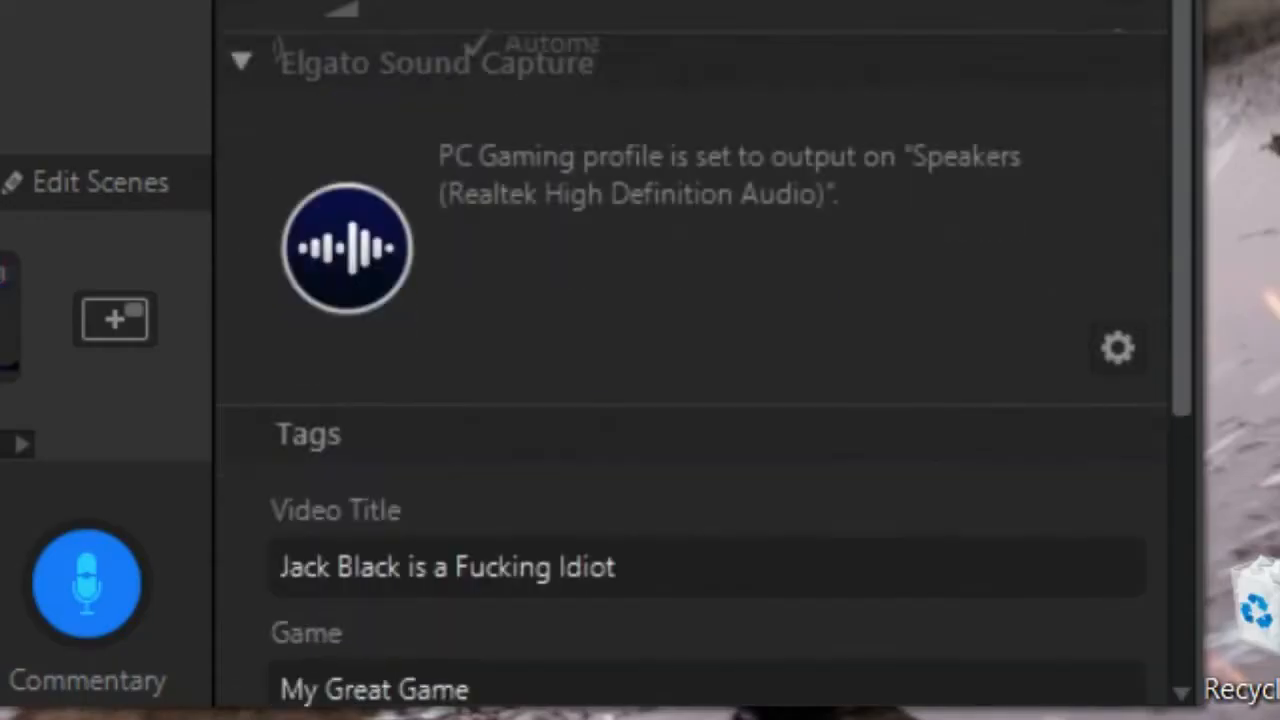
{"action": "scroll", "scroll_direction": "down", "scroll_amount": 3}
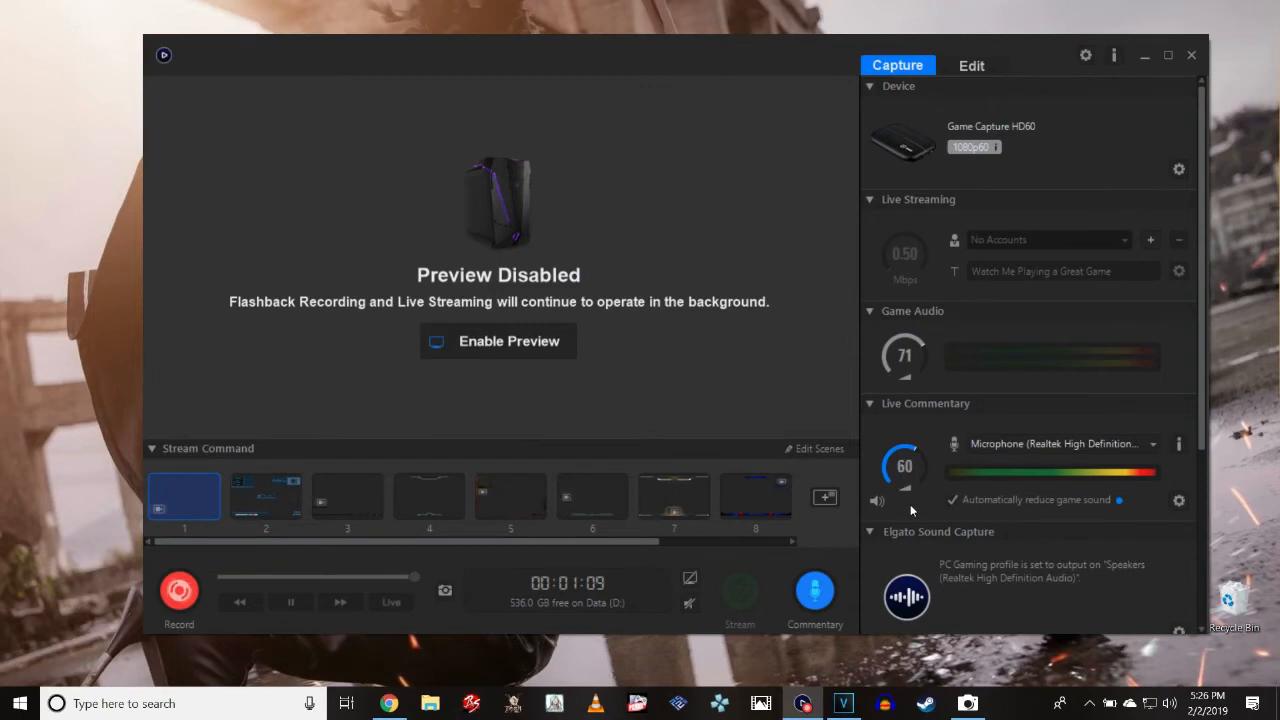
{"action": "mouse_move", "coordinate": [179, 590]}
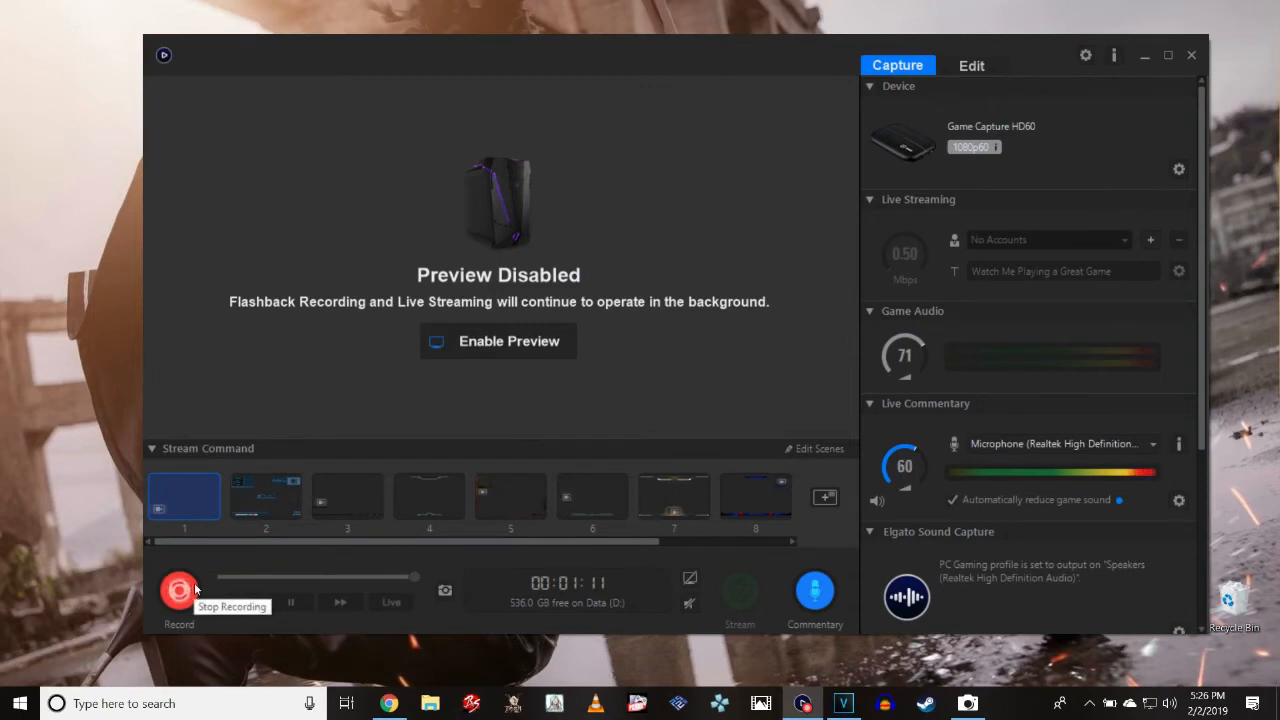